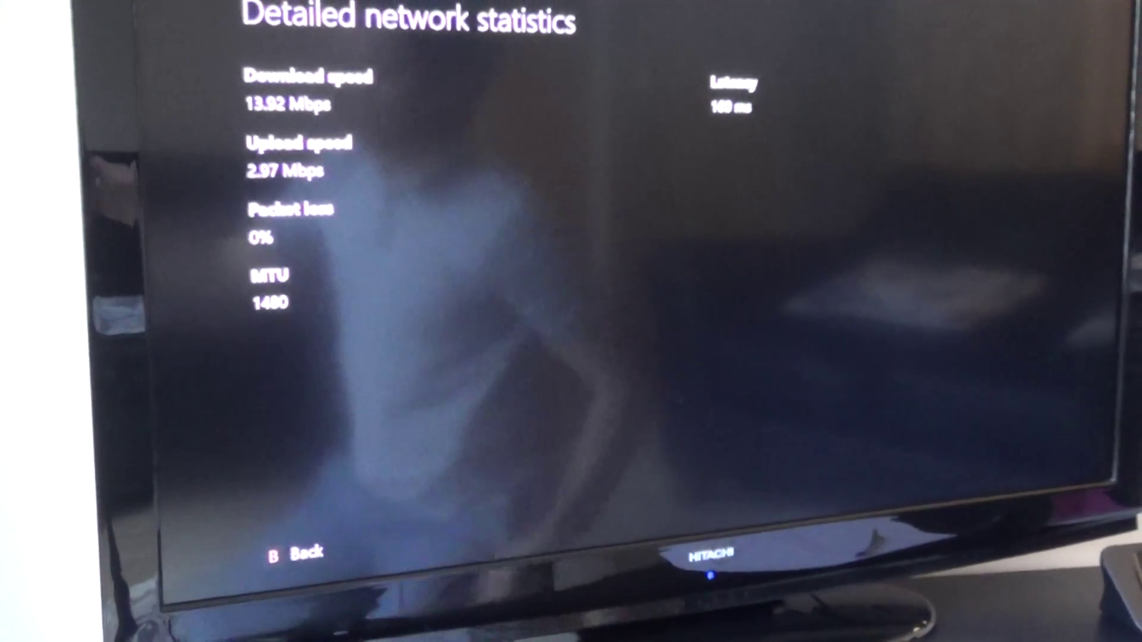
# - Back out of Detailed network statistics to the Network page showing the wired connection
pyautogui.press('B')
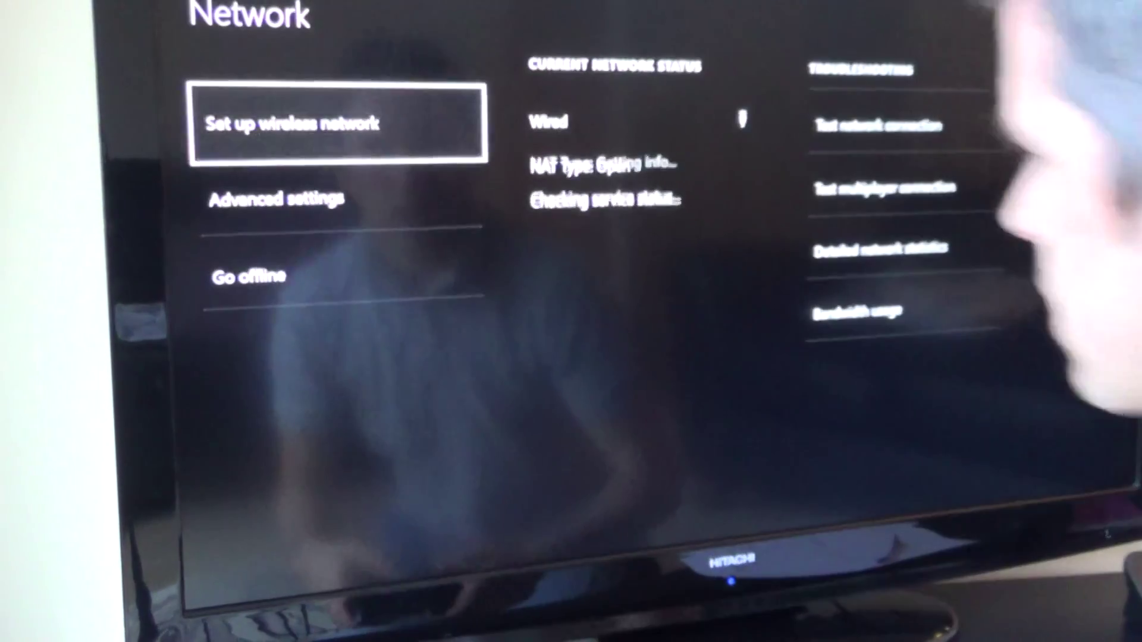